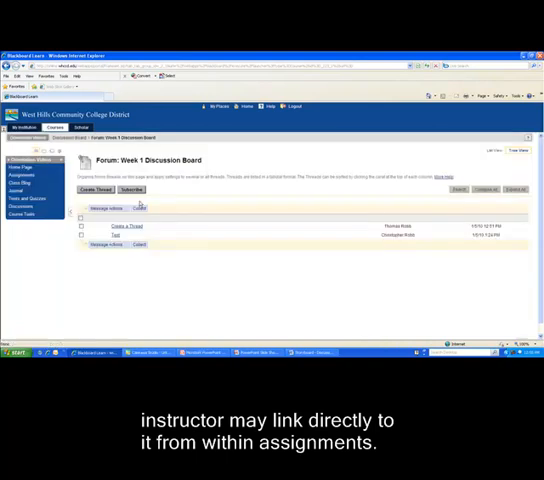
pyautogui.moveTo(140, 204)
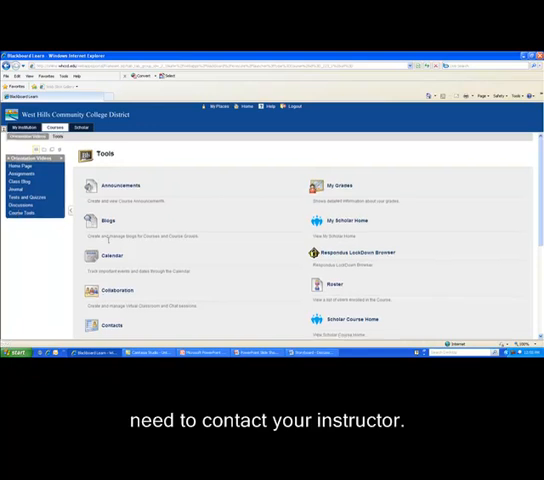
# Step: Scroll the course Tools list down to the Discussion Board entry
pyautogui.scroll(-3)
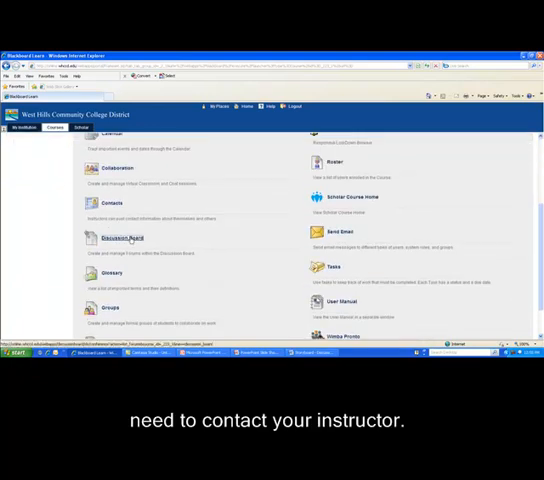
# Step: Go into the Discussion Board and enter the Week 1 Discussion Board forum
pyautogui.click(122, 236)
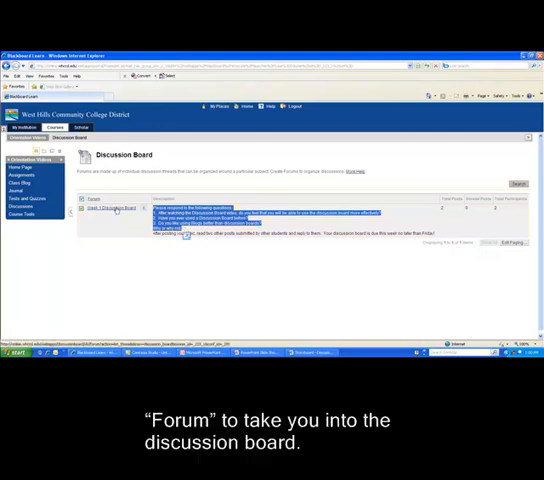
pyautogui.click(116, 208)
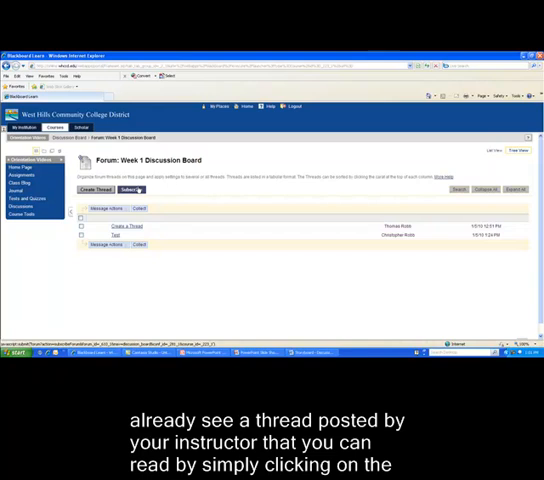
# Step: Read the existing posted thread in the Week 1 forum
pyautogui.click(112, 208)
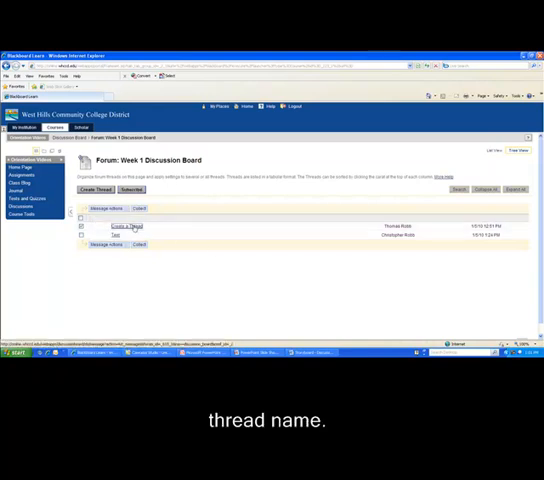
pyautogui.click(124, 226)
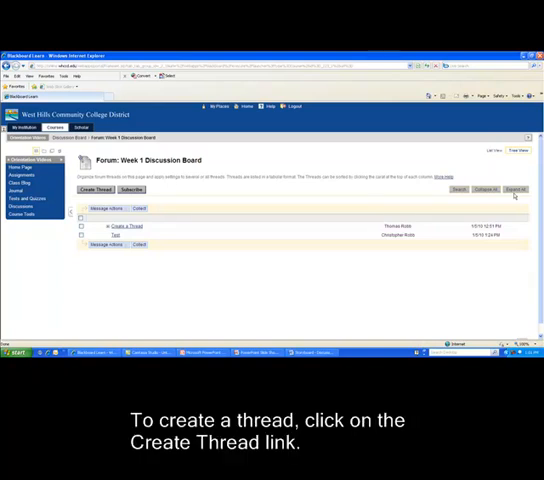
pyautogui.moveTo(280, 136)
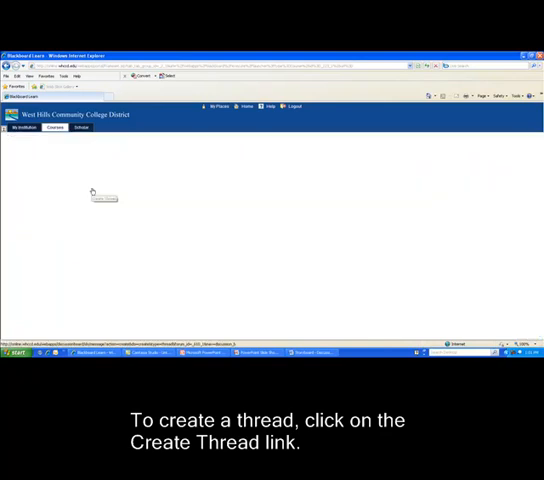
# Step: Start a new thread with subject 'Week 1 Discussion Board Pd' and message 'Here is my entry'
pyautogui.click(104, 196)
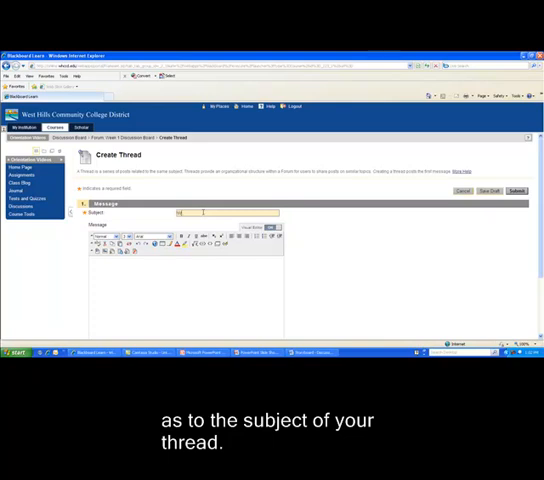
pyautogui.write('Week 1 Discussion')
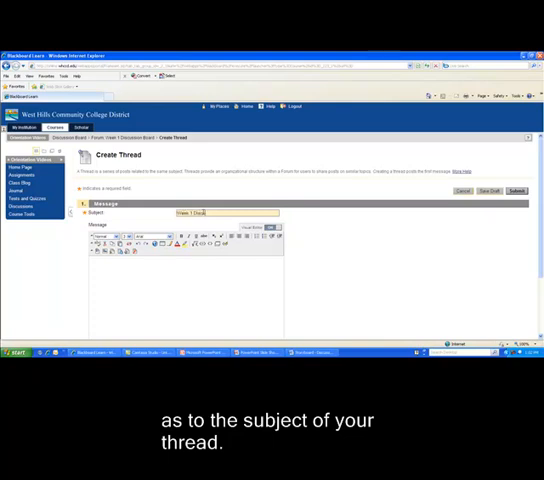
pyautogui.write('Week 1 Discussion Board Pd')
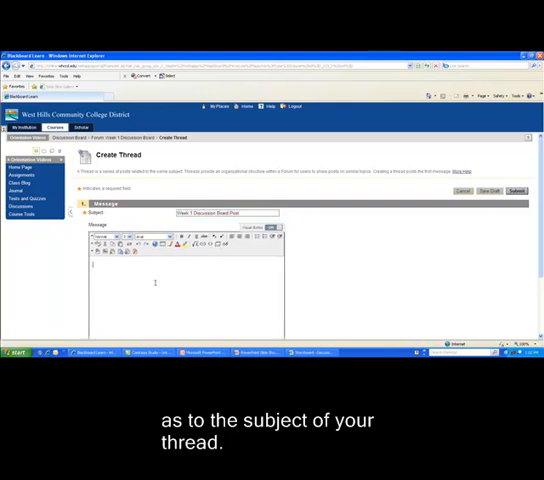
pyautogui.write('Here is my entry.')
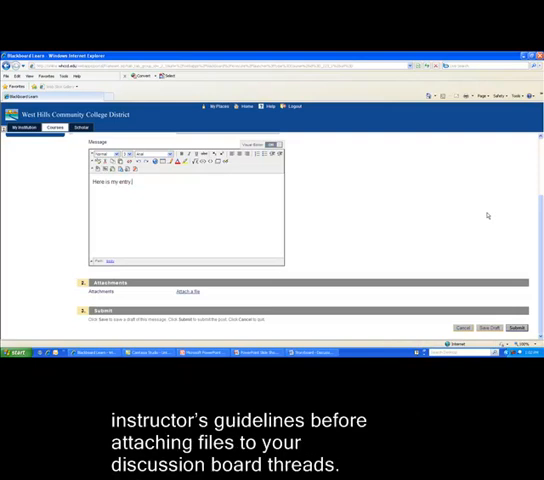
pyautogui.moveTo(262, 272)
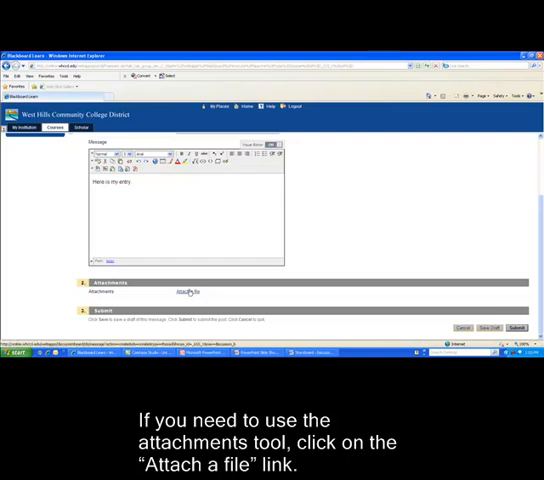
# Step: Attach a file from the computer to the thread and save it to the forum
pyautogui.click(188, 292)
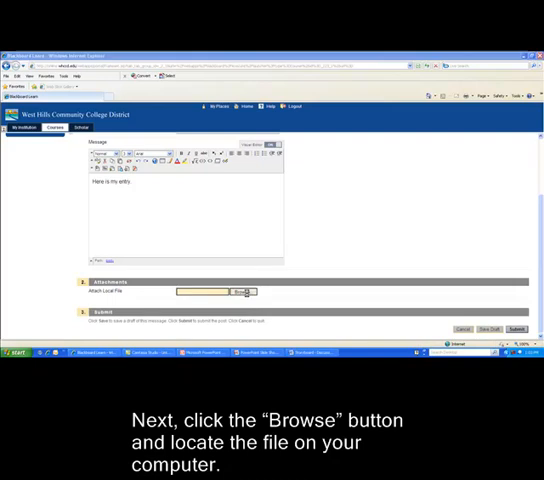
pyautogui.click(240, 292)
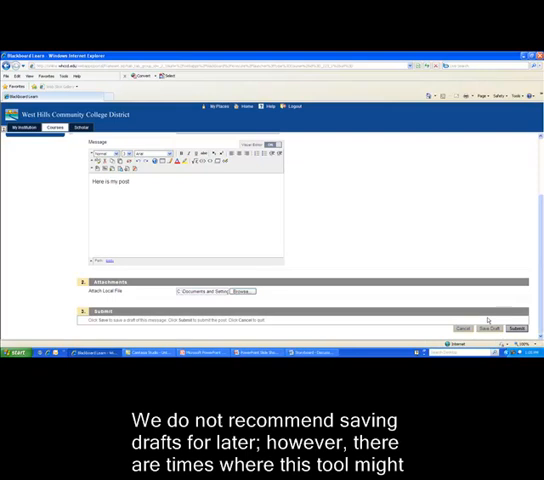
pyautogui.click(484, 328)
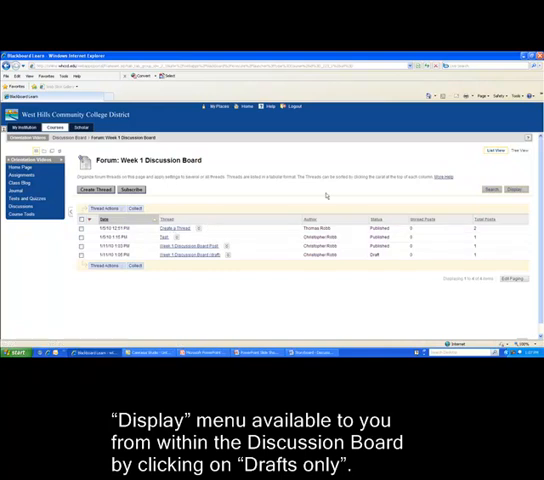
# Step: Filter the forum to Drafts Only, then bring the saved draft up for editing
pyautogui.click(514, 190)
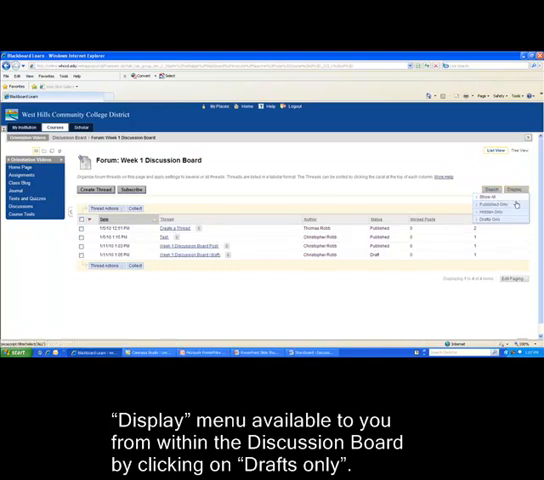
pyautogui.click(492, 218)
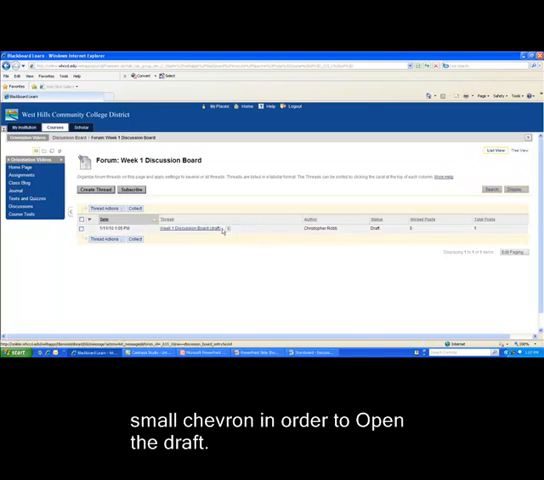
pyautogui.click(228, 228)
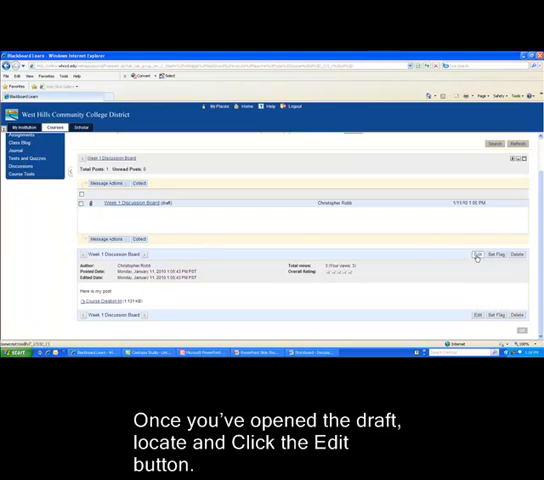
pyautogui.click(488, 254)
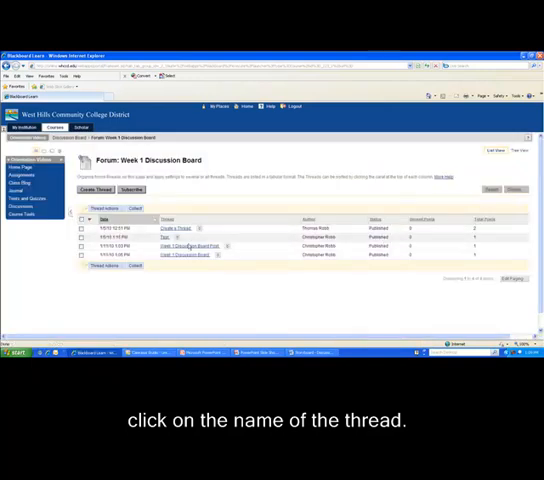
# Step: Read a Week 1 thread's post and move on to the following thread
pyautogui.click(180, 244)
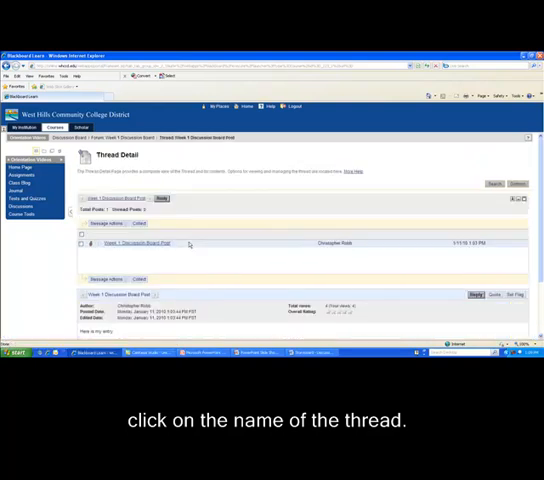
pyautogui.click(136, 244)
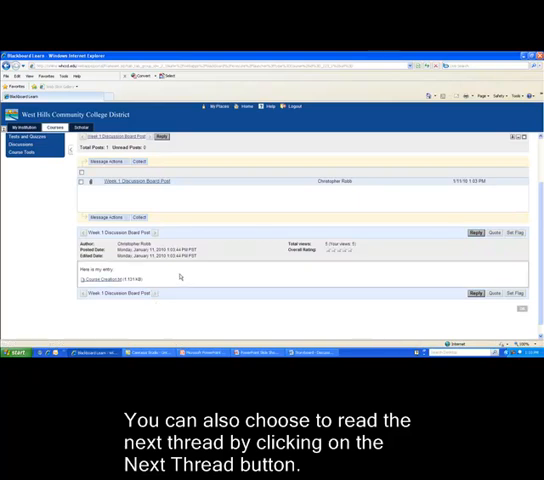
pyautogui.moveTo(432, 252)
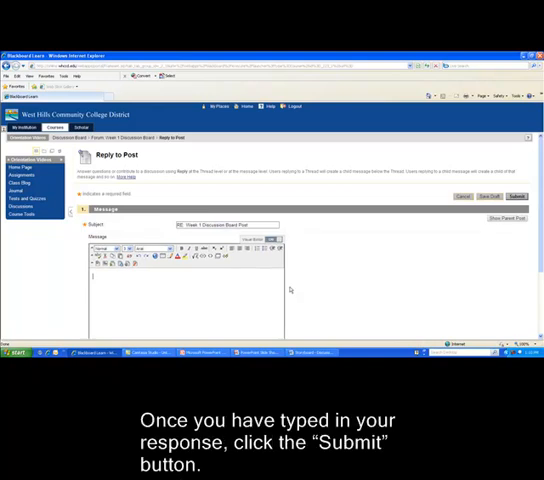
# Step: Submit a reply reading 'Here is my sample response' to the thread
pyautogui.write('Here is my sample response')
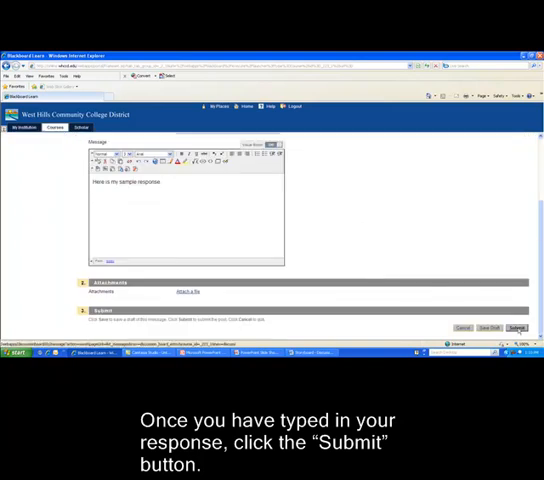
pyautogui.click(516, 328)
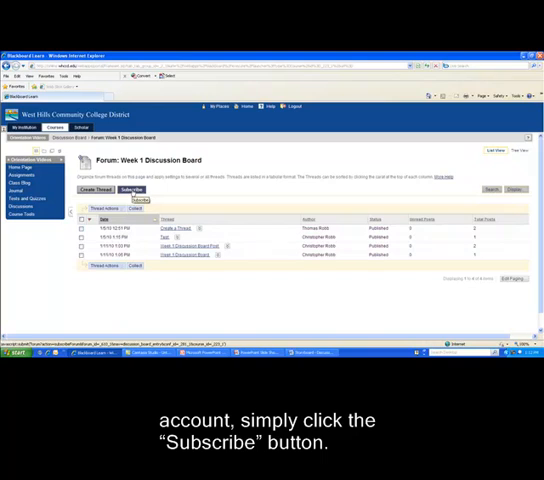
# Step: Subscribe to the Week 1 forum's email notifications and bring up the Thread Actions choices
pyautogui.click(130, 190)
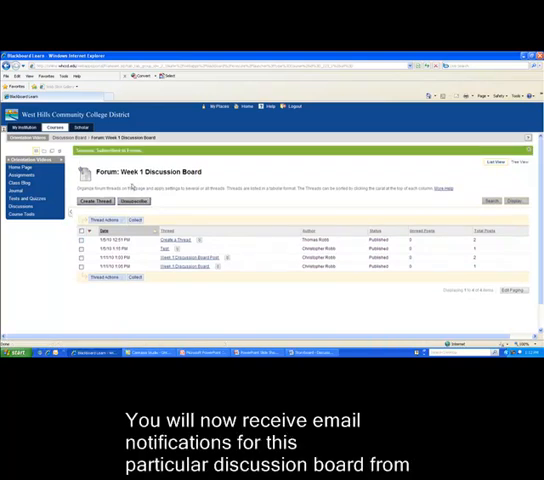
pyautogui.click(132, 200)
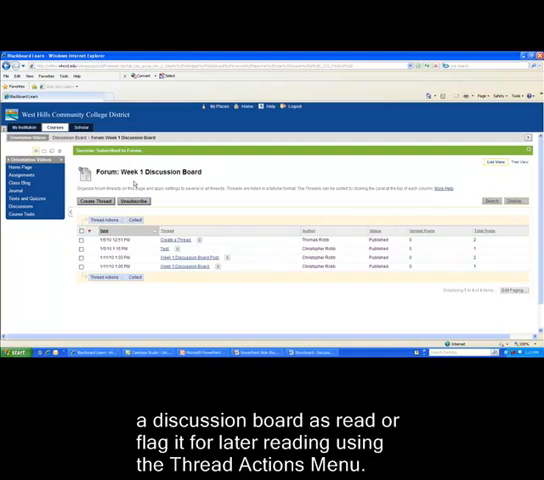
pyautogui.click(106, 220)
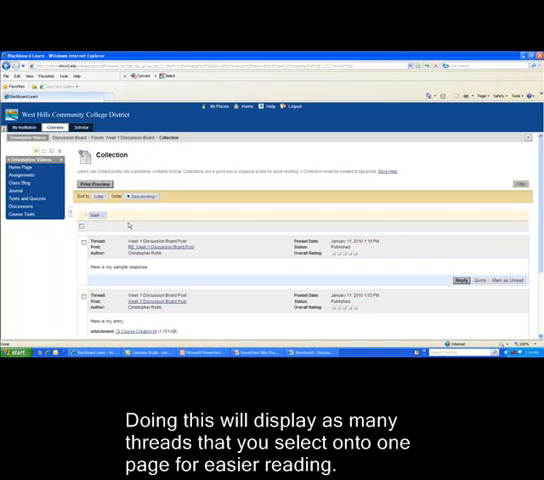
# Step: Review the Collection page, then show the Week 1 forum in tree view
pyautogui.scroll(-3)
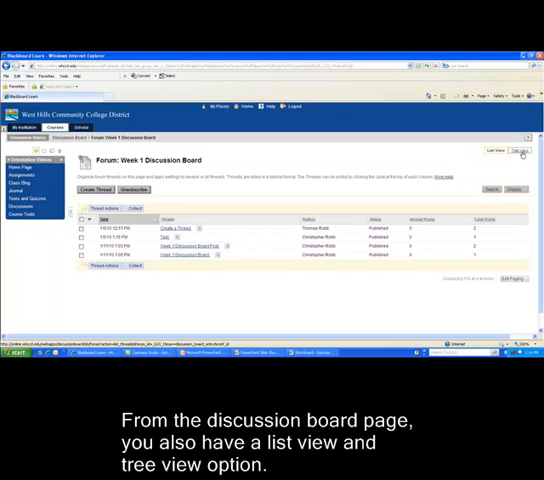
pyautogui.click(520, 150)
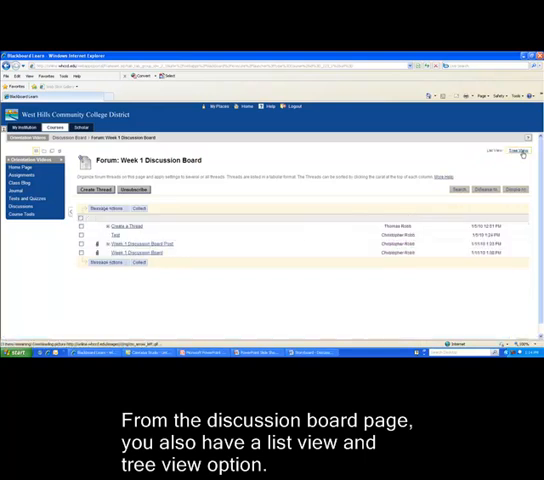